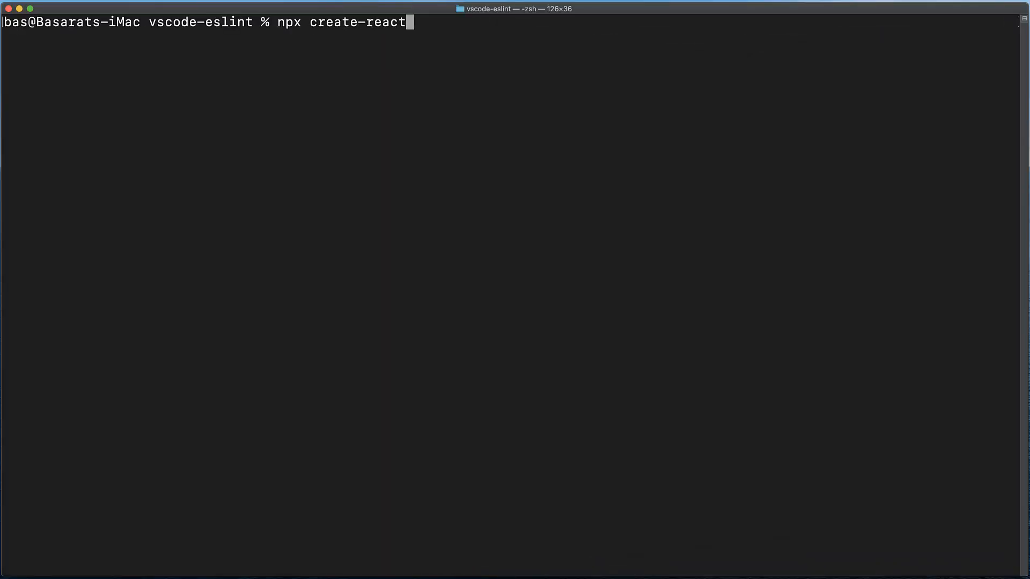
Step: Generate the TypeScript React app 'example' with create-react-app and cd into it
text(-app example --temp)
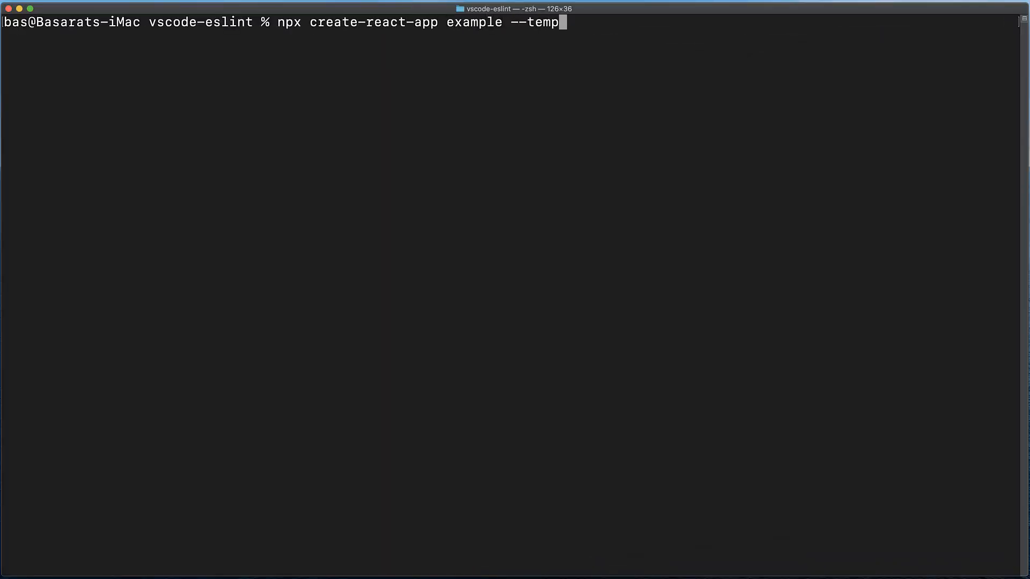
key(enter)
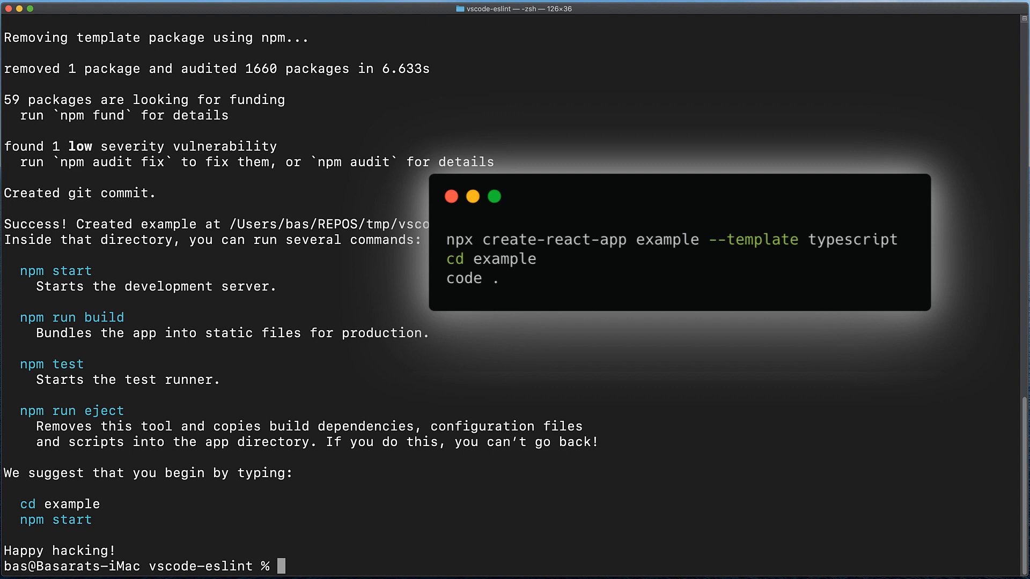
text(cd example)
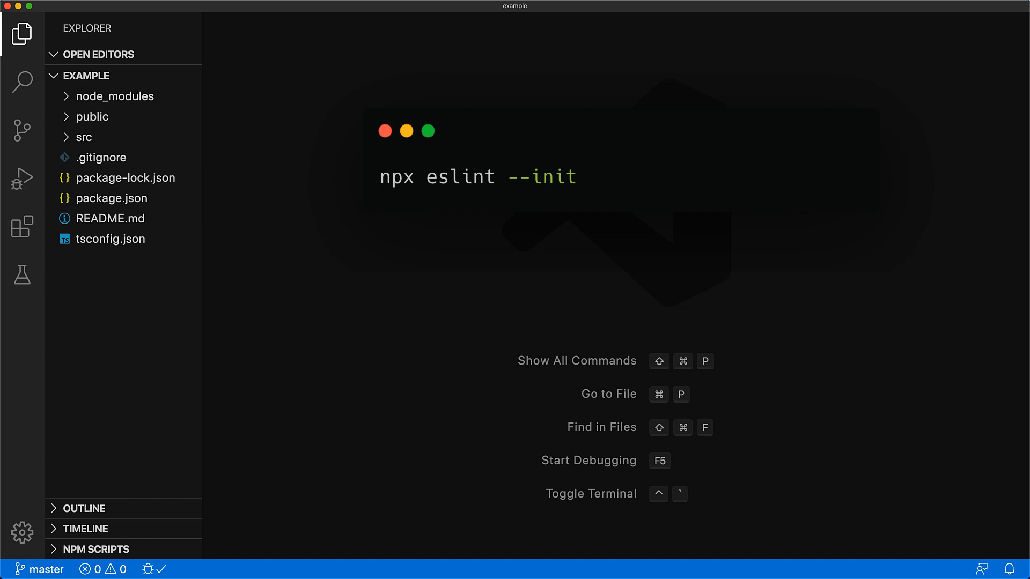
Step: Run npx eslint --init in the integrated terminal to start the ESLint wizard
key(ctrl+`)
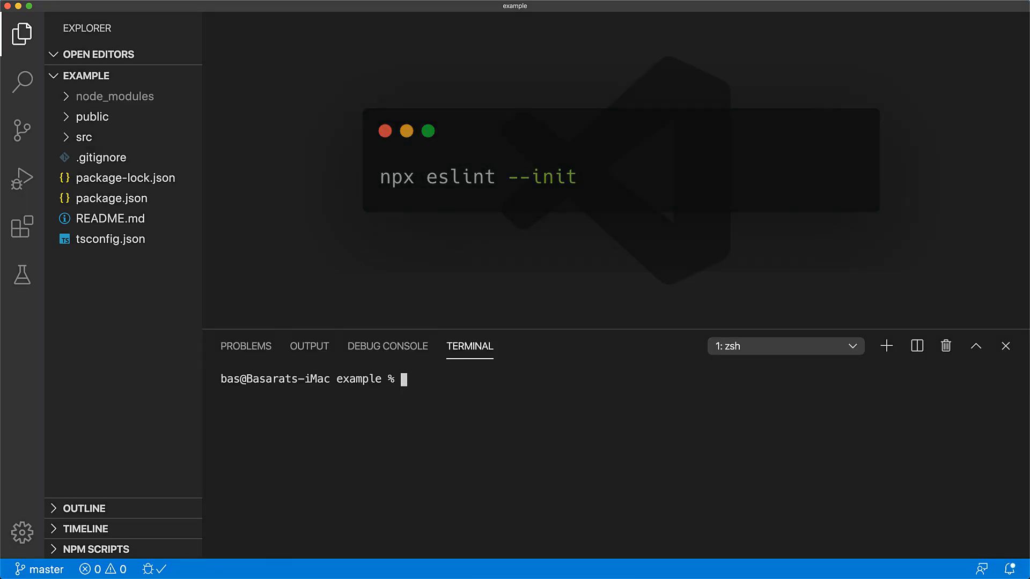
text(npx eslint)
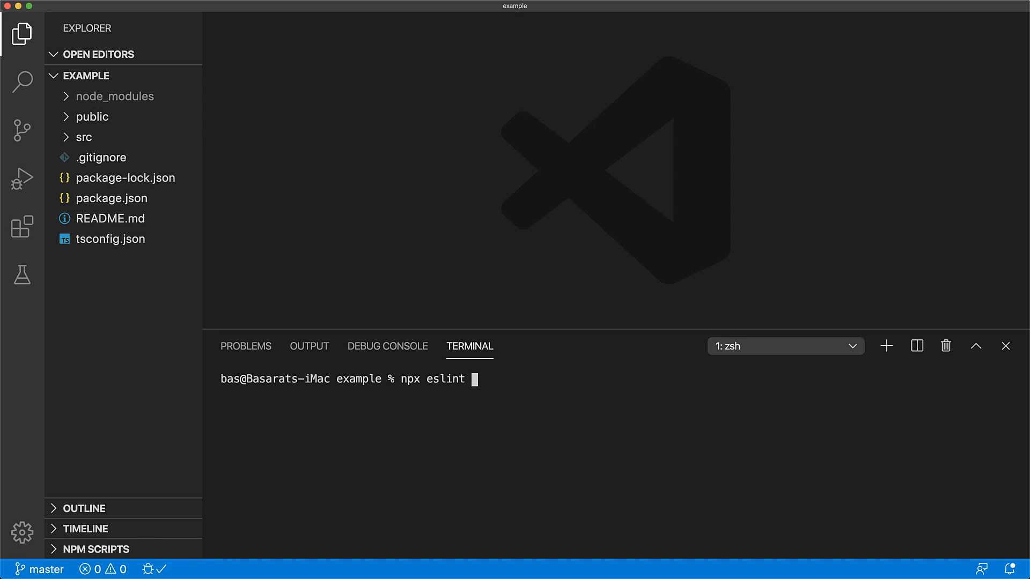
text(--init)
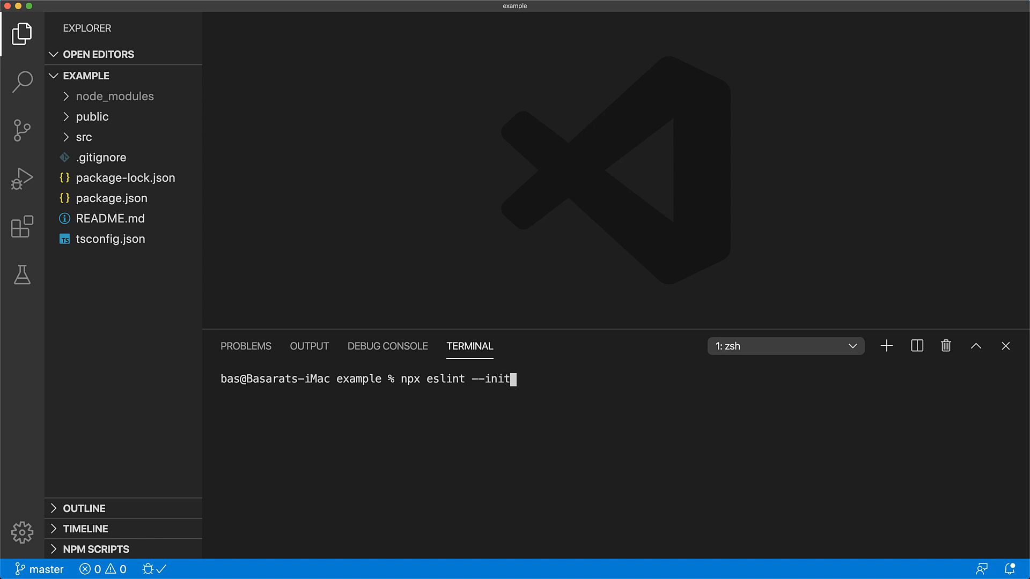
key(enter)
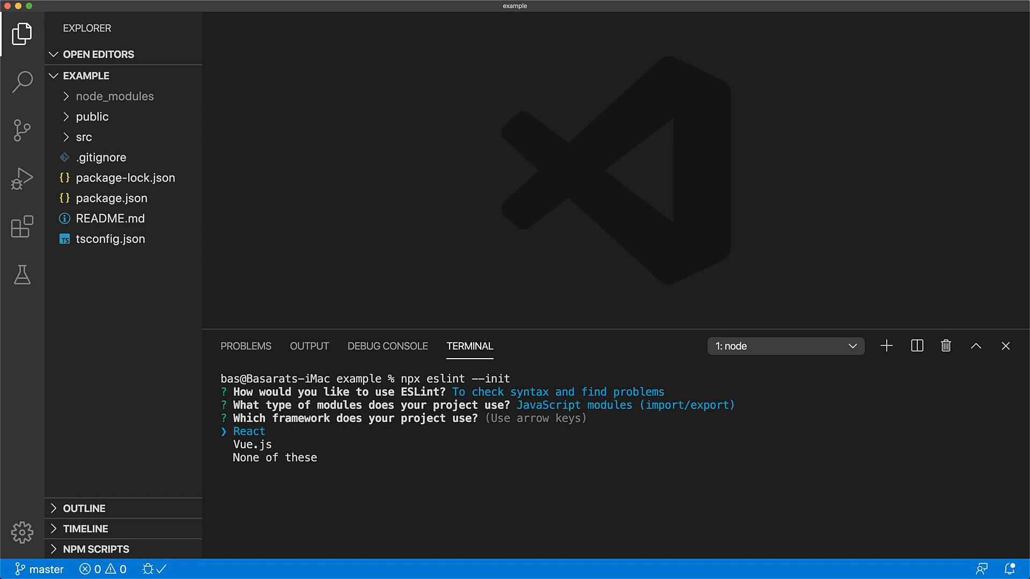
Step: Answer the wizard: React framework, TypeScript yes, code runs in the browser
key(enter)
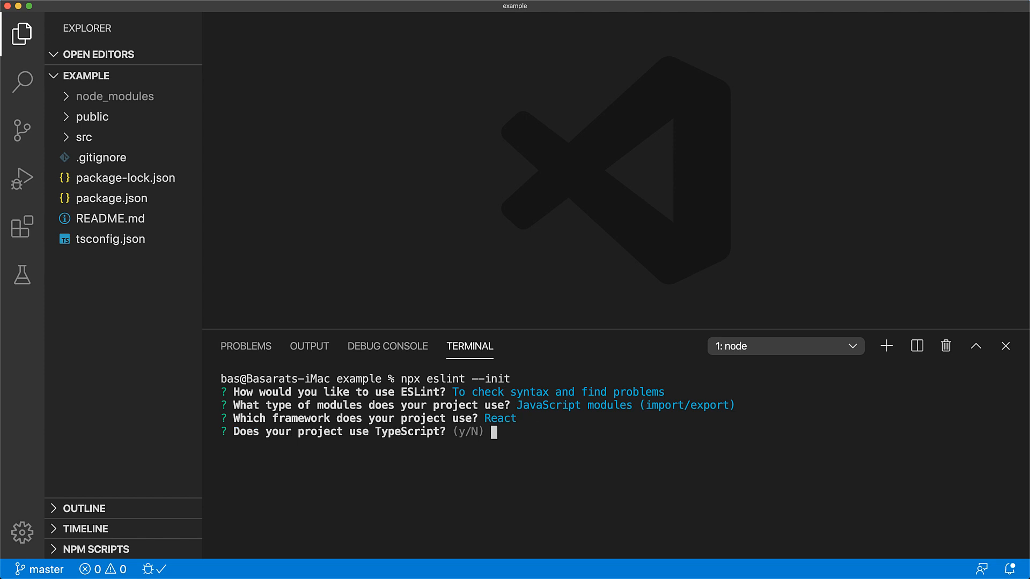
text(y)
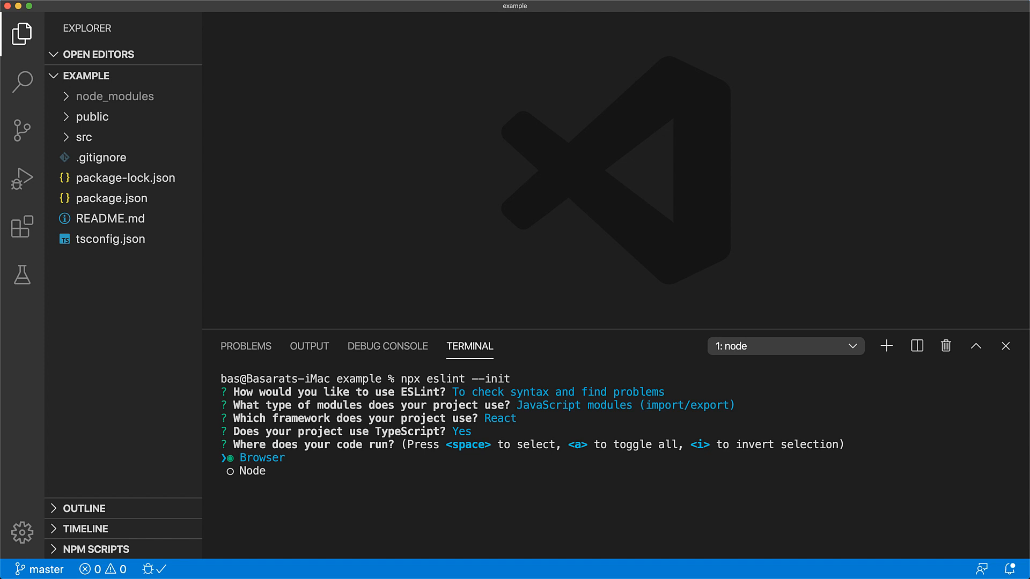
key(enter)
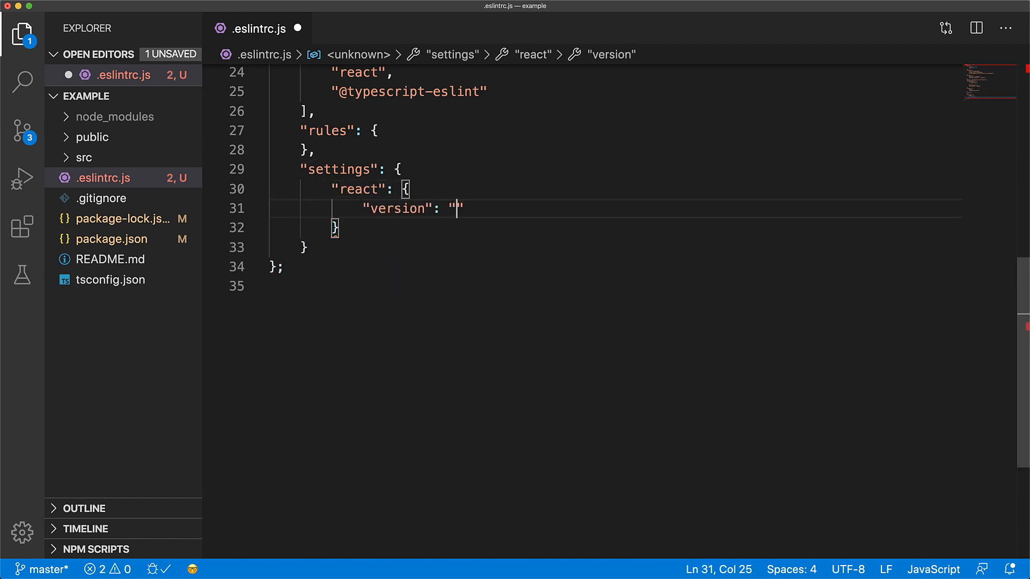
Step: Set settings.react.version to 'detect' in .eslintrc.js, save, and close the file
text(detect)
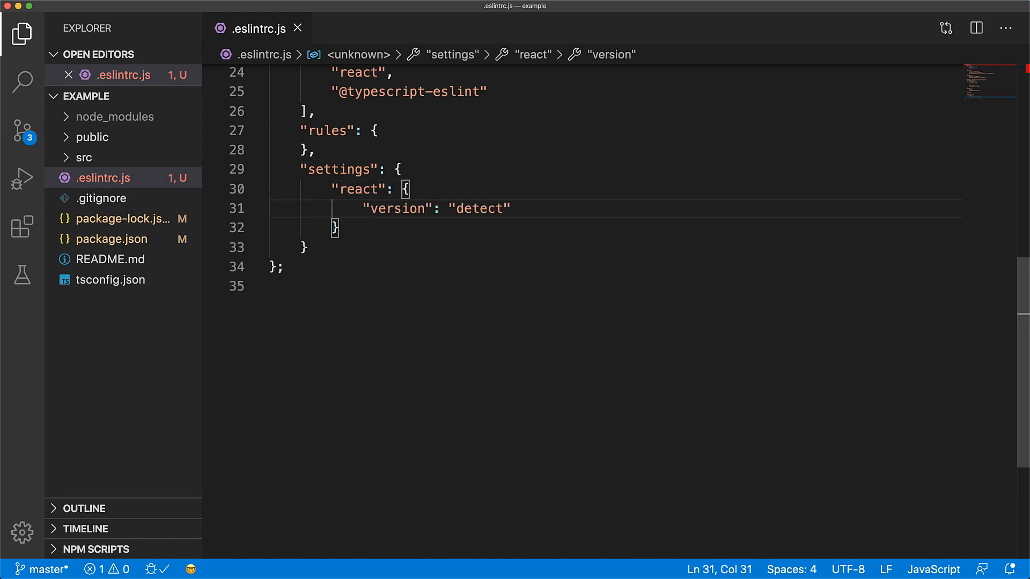
mouse_move(910, 179)
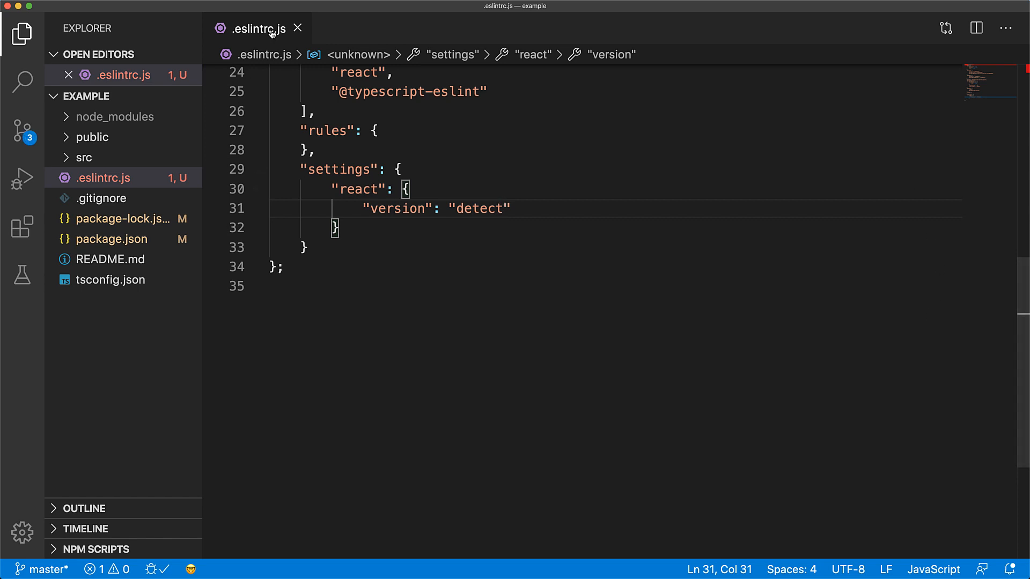
click(297, 29)
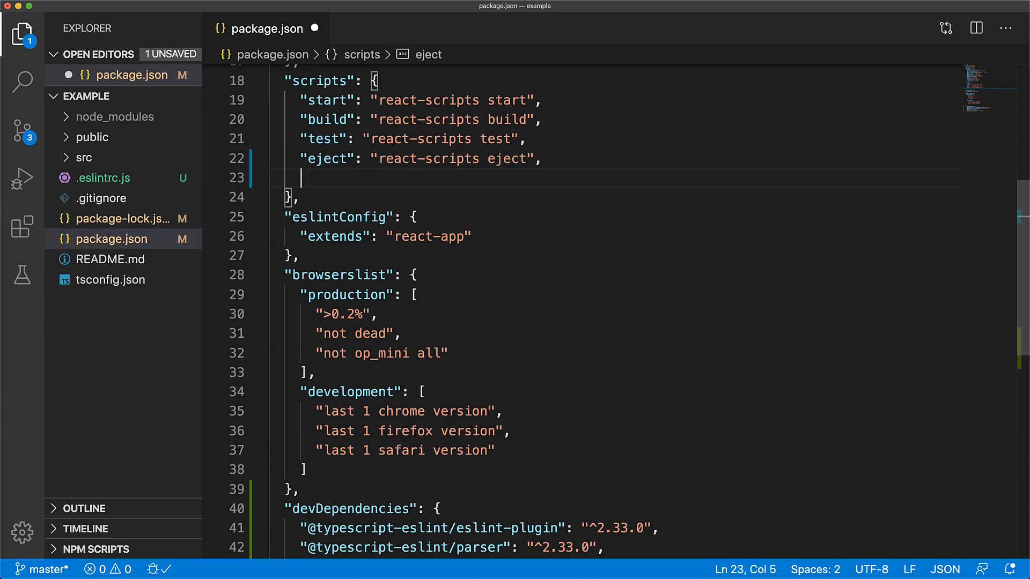
Step: Add the script "lint": "eslint src --ext .ts,.tsx" to package.json, save, and close
text("lint": "eslint src --ext .ts,)
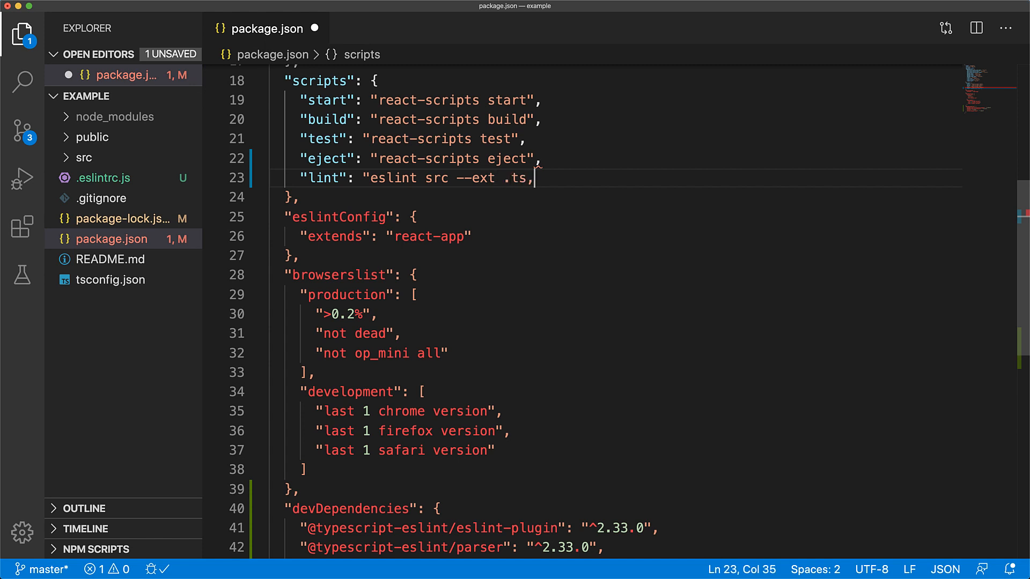
text(.tsx")
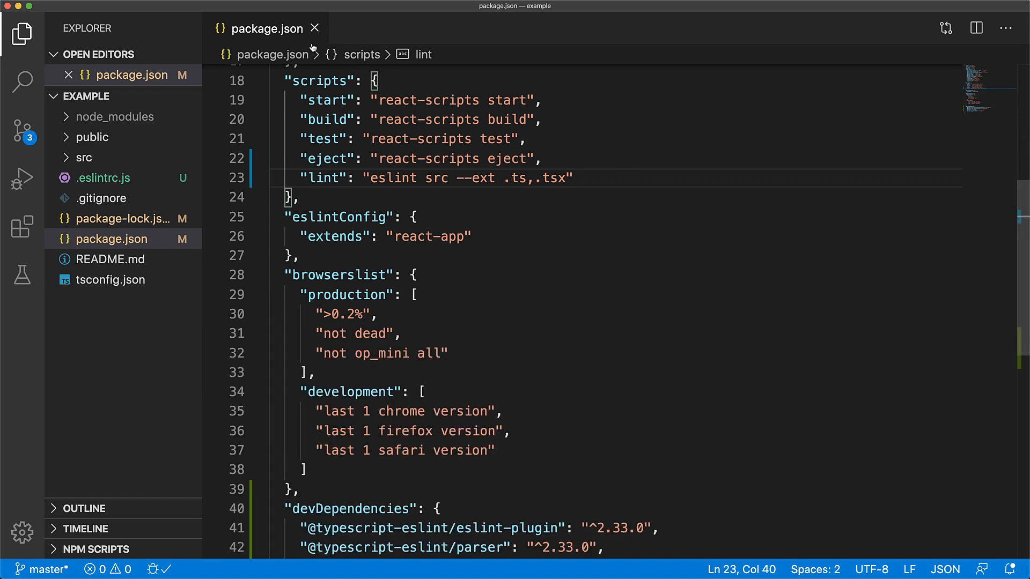
click(314, 28)
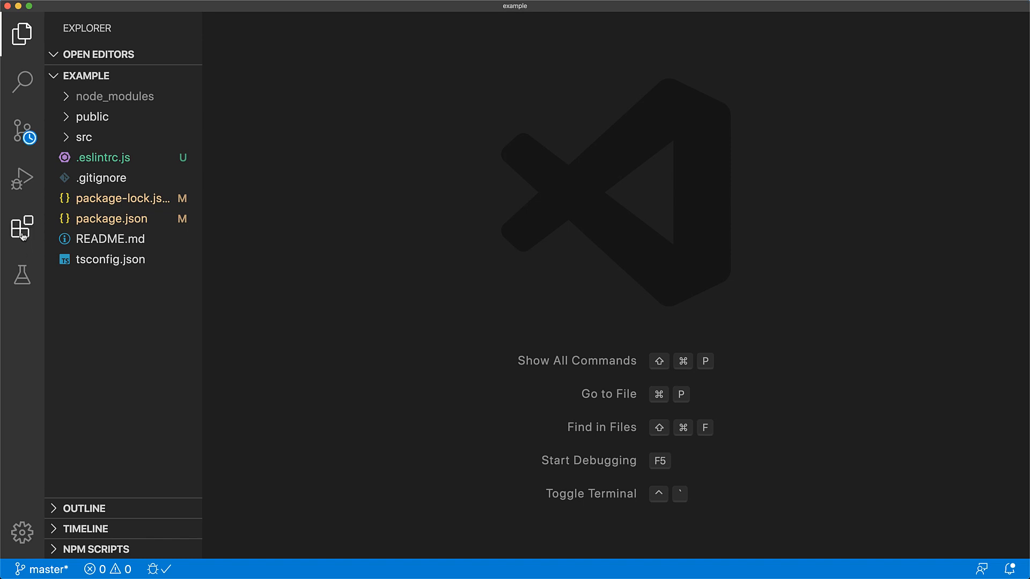
click(21, 226)
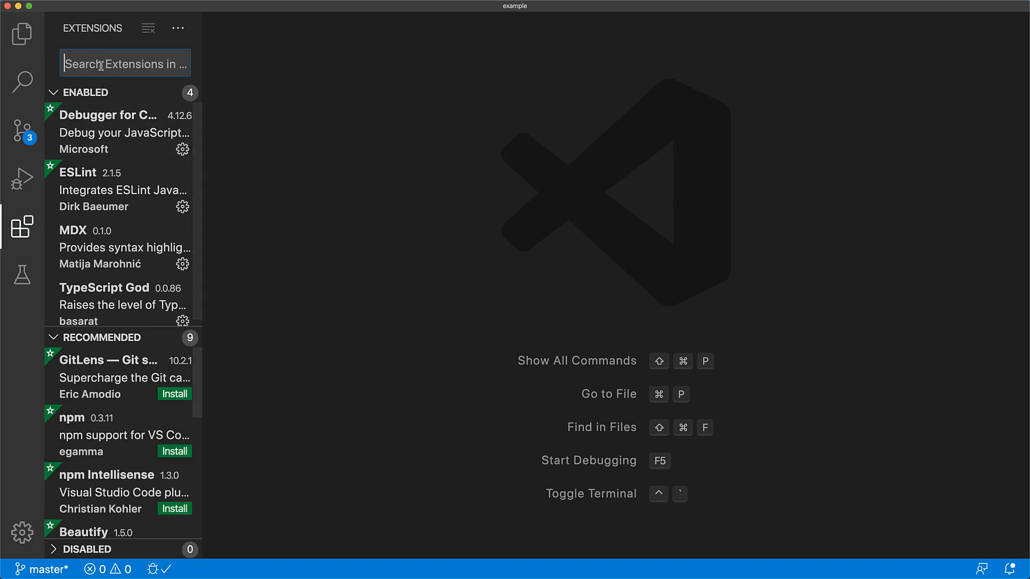
text(eslint)
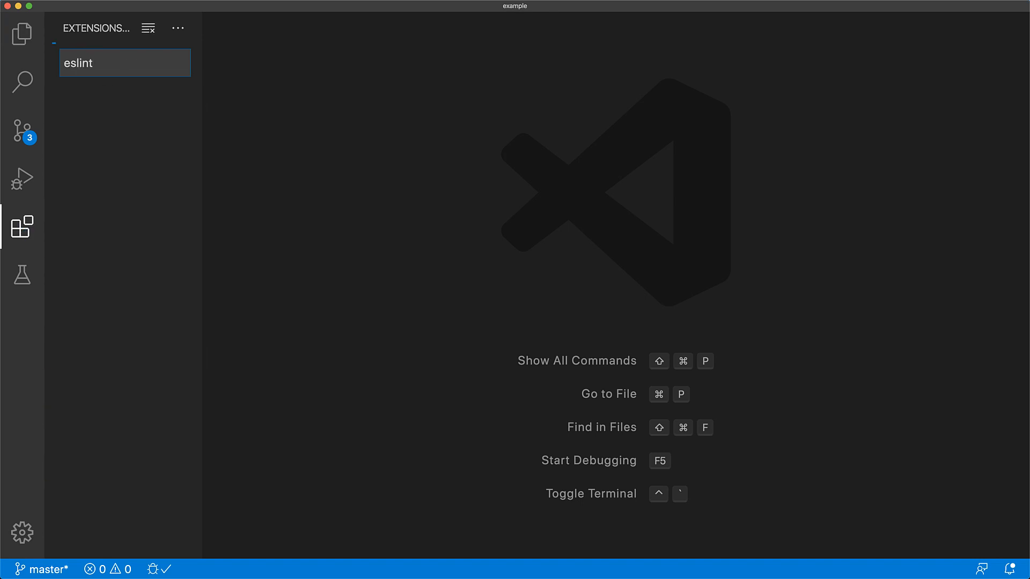
text(eslint)
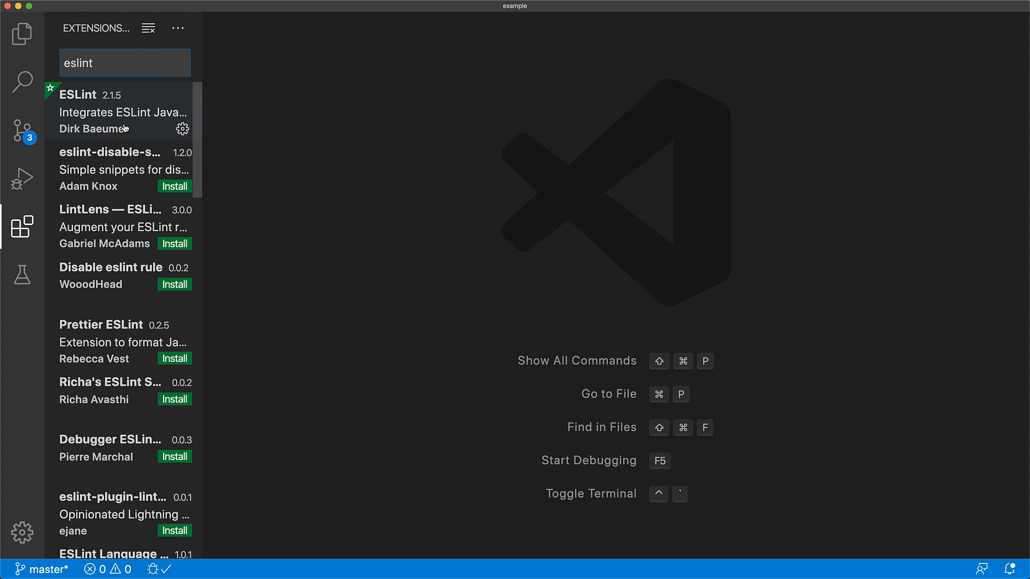
click(118, 111)
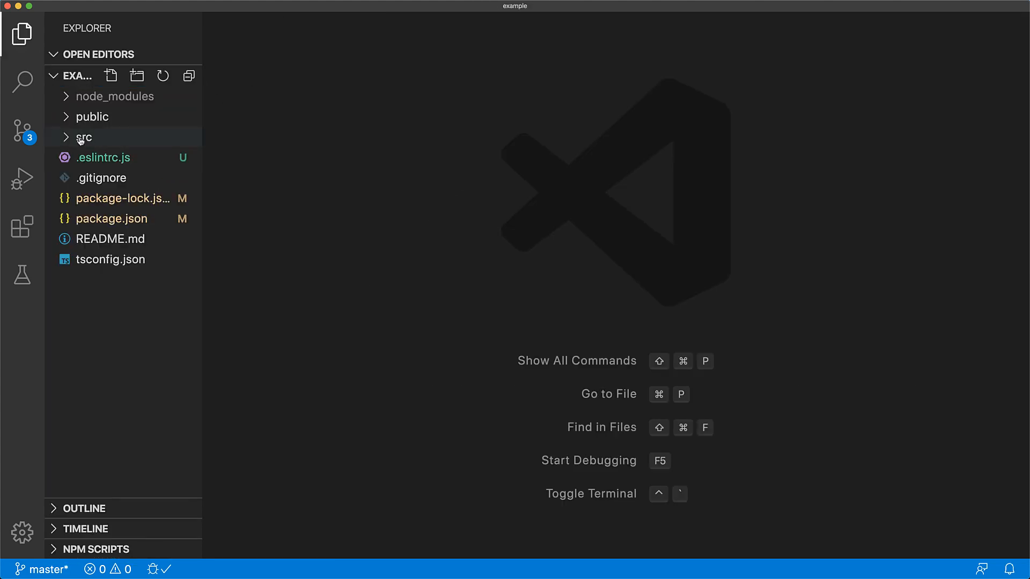
Step: Open src/App.tsx and check the ESLint Output log before closing the panel
click(83, 137)
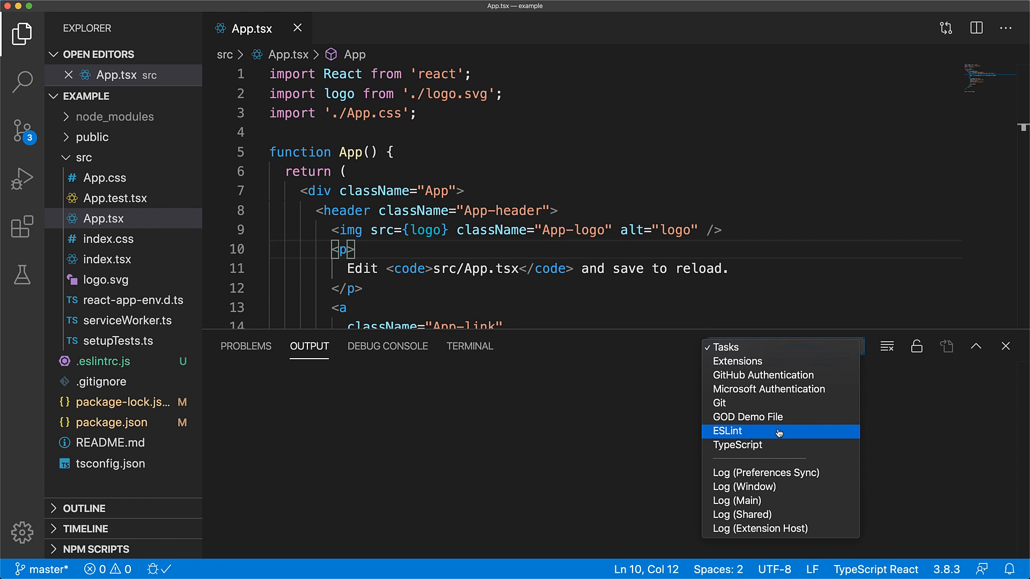
click(727, 431)
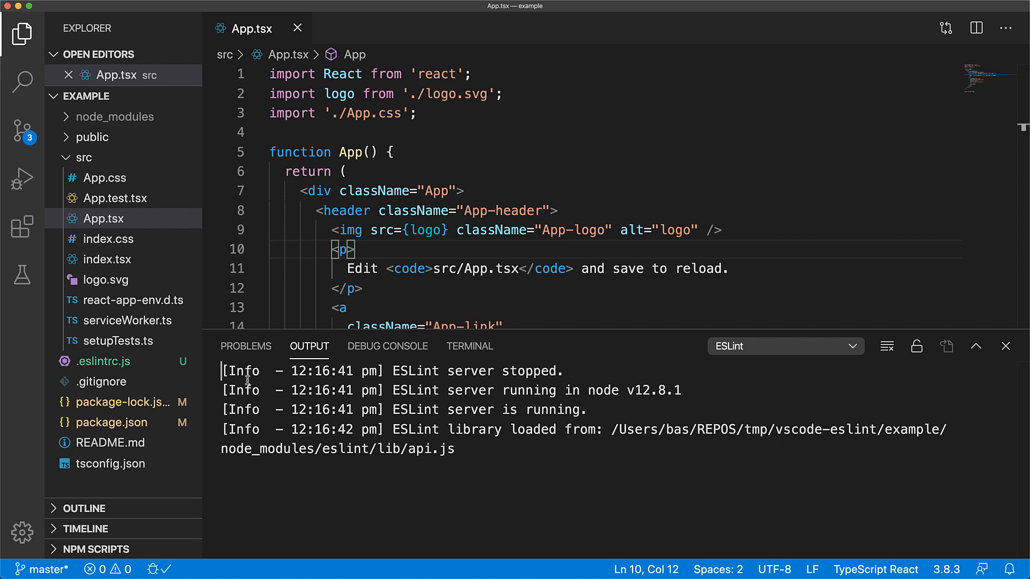
mouse_move(380, 500)
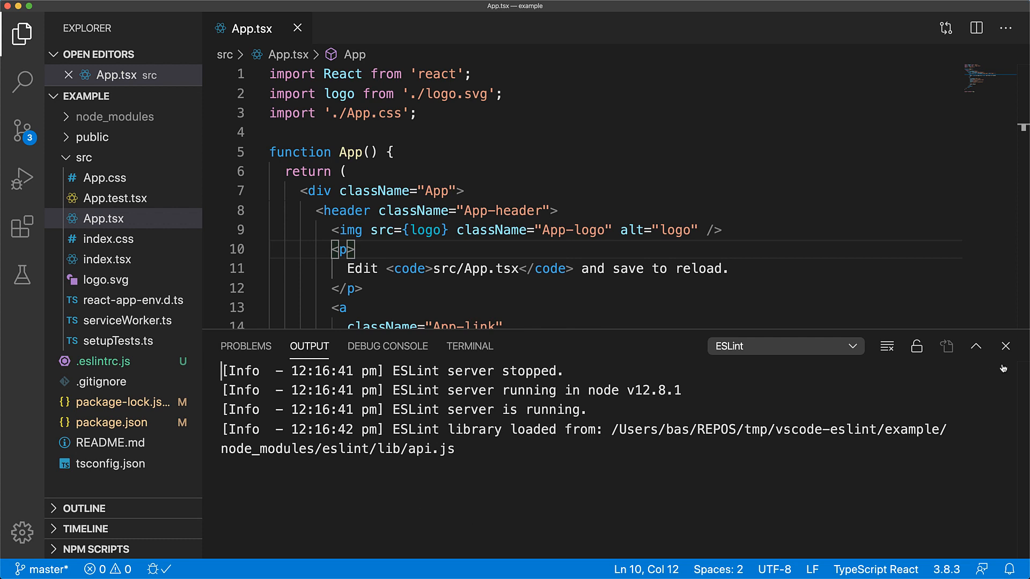
click(1005, 346)
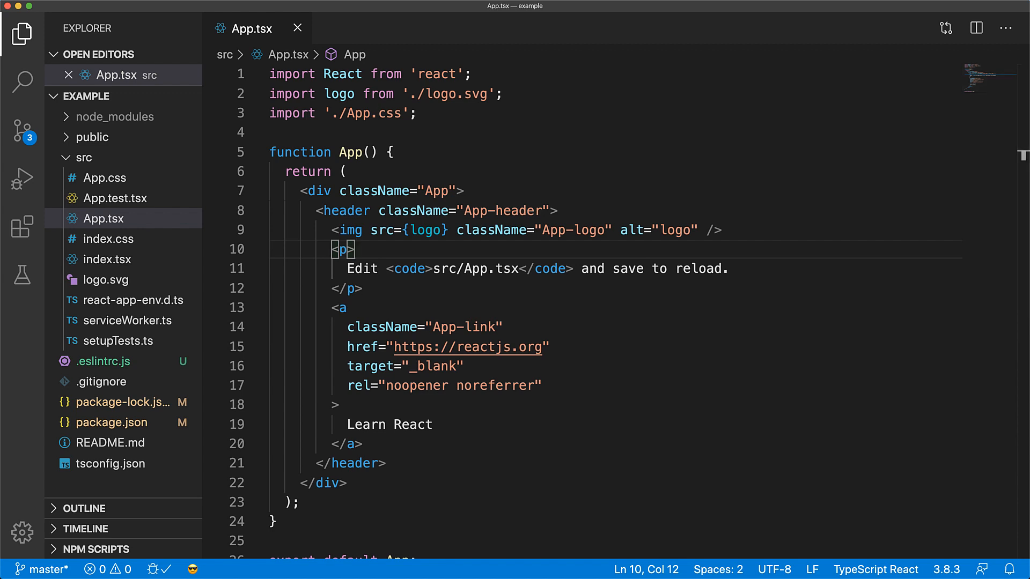
Step: Add 'debugger;' to App.tsx and quick-fix it with an eslint-disable-next-line no-debugger comment
text(debugger;)
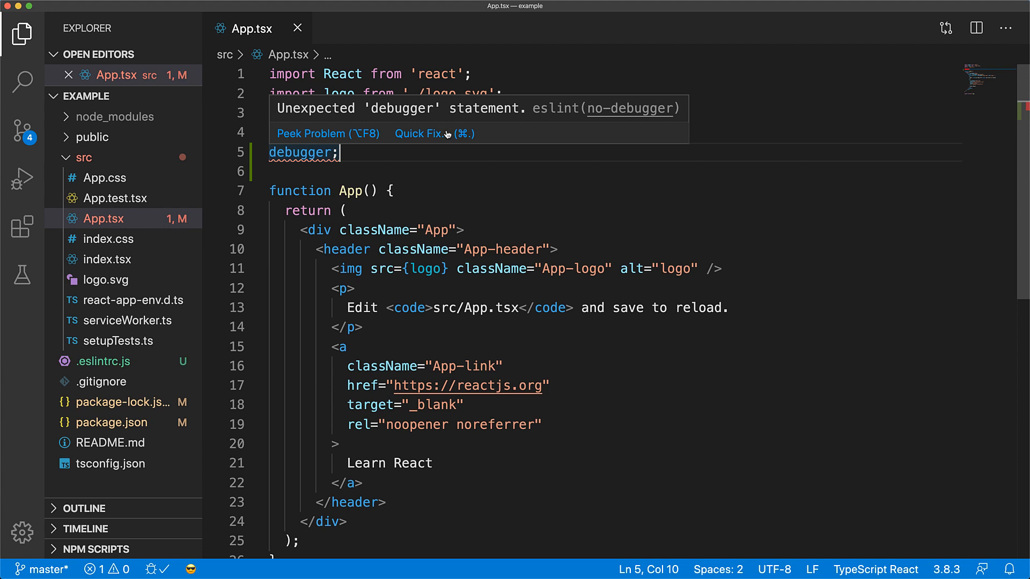
click(418, 133)
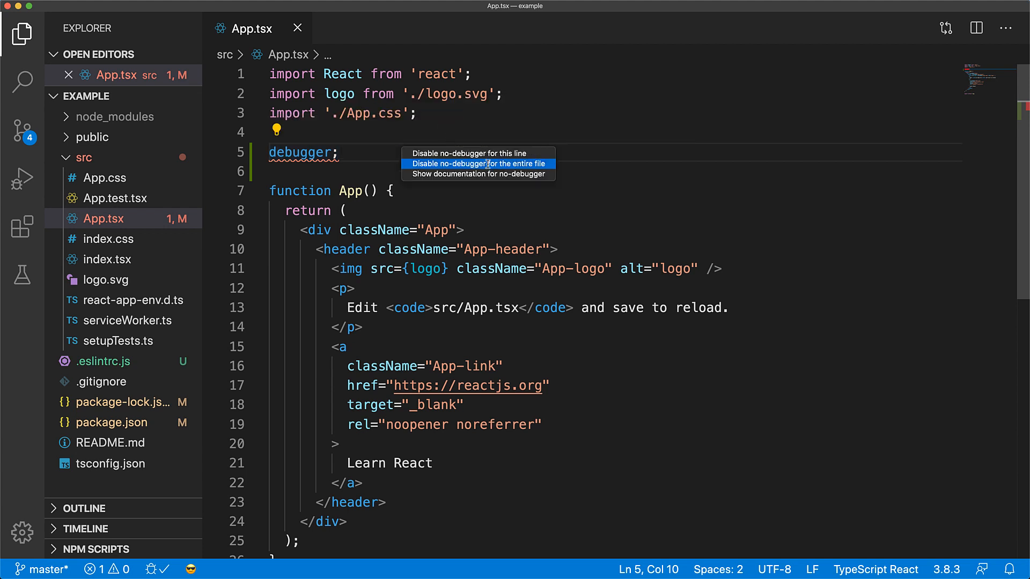
click(477, 163)
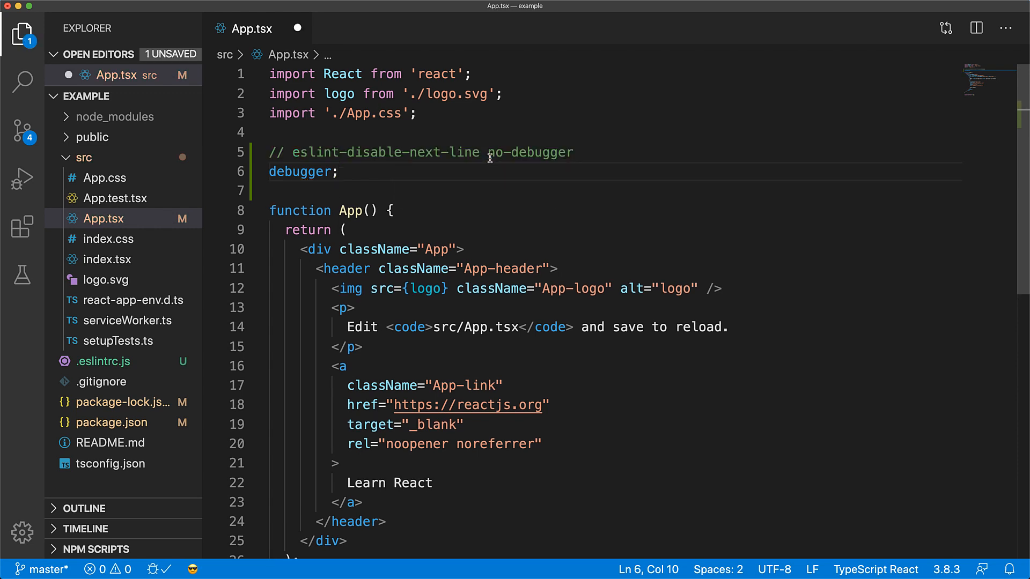
drag(270, 151, 339, 172)
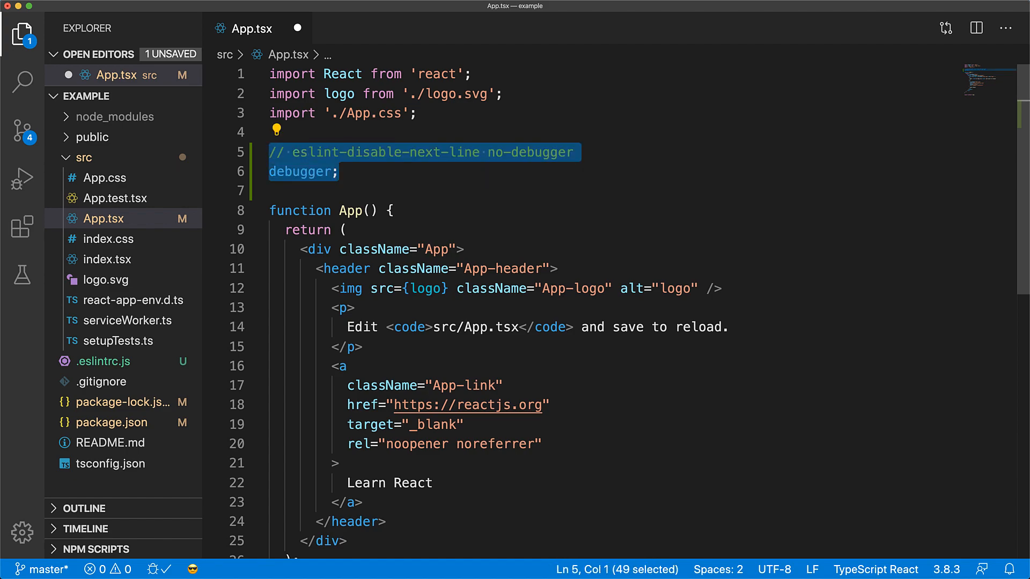